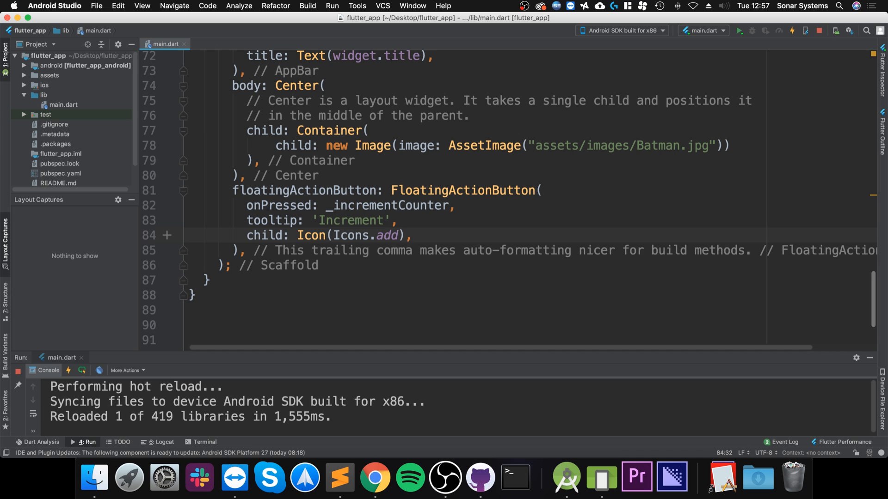
Step: After Container(, add child: GestureDetector via completion so it wraps the Batman image
left_click_drag(300, 146, 353, 160)
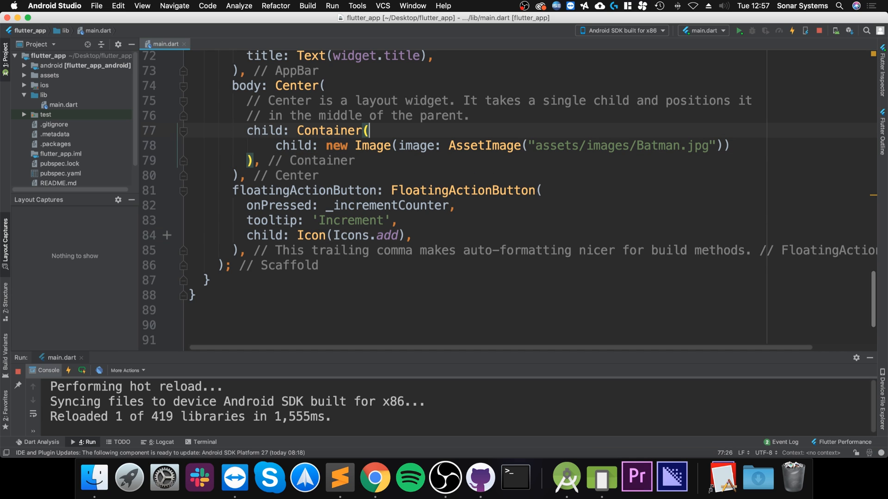
type("child:")
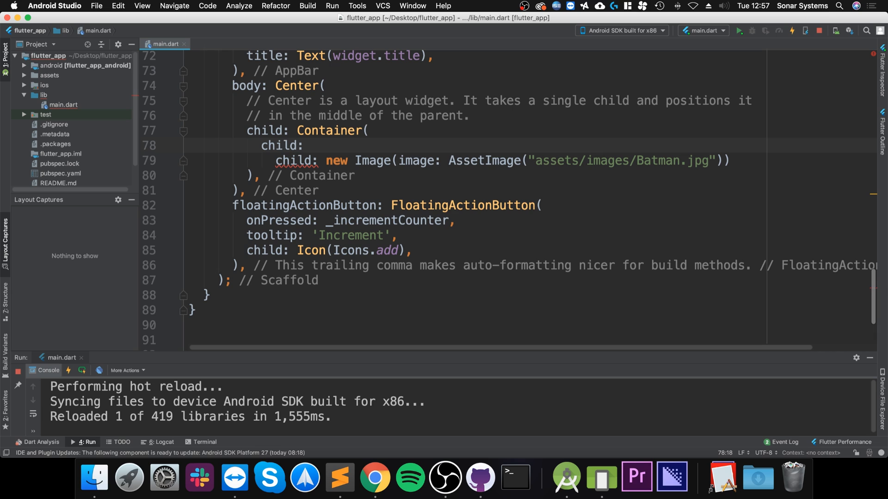
type("Gest")
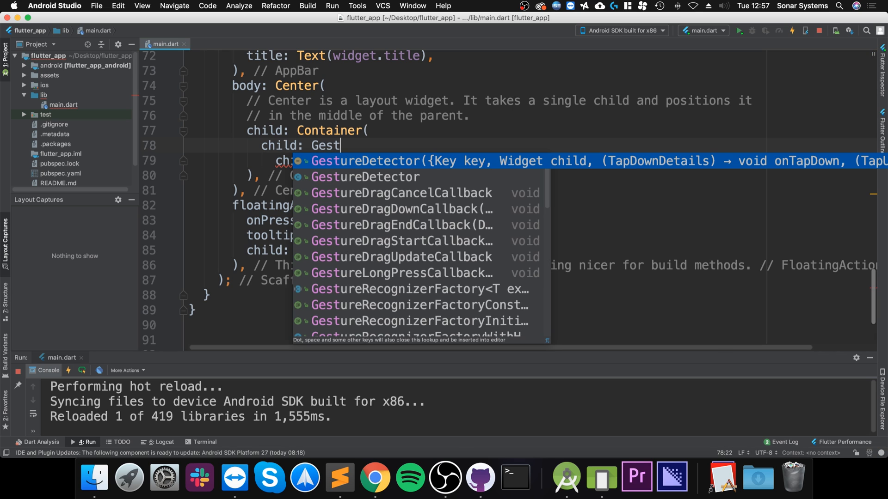
key("Enter")
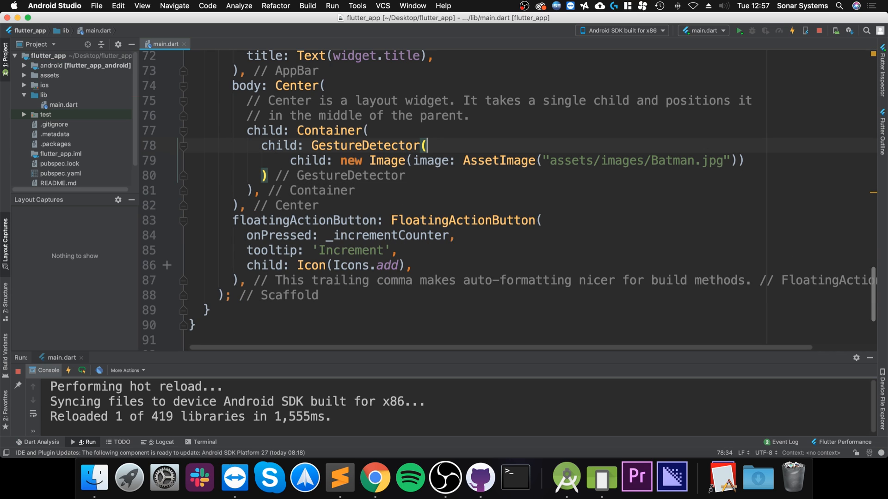
Step: Add an onDoubleTap handler to the GestureDetector that prints "Double tapped"
type("ondoubleTap: (),")
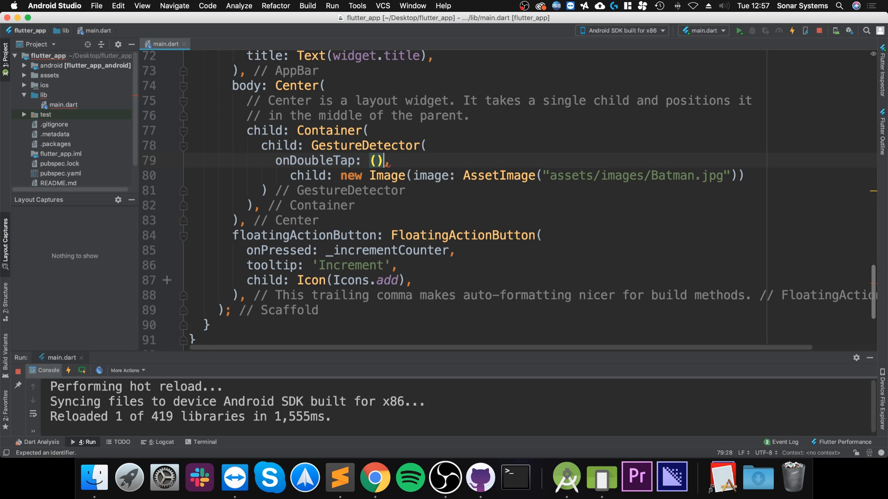
type("{")
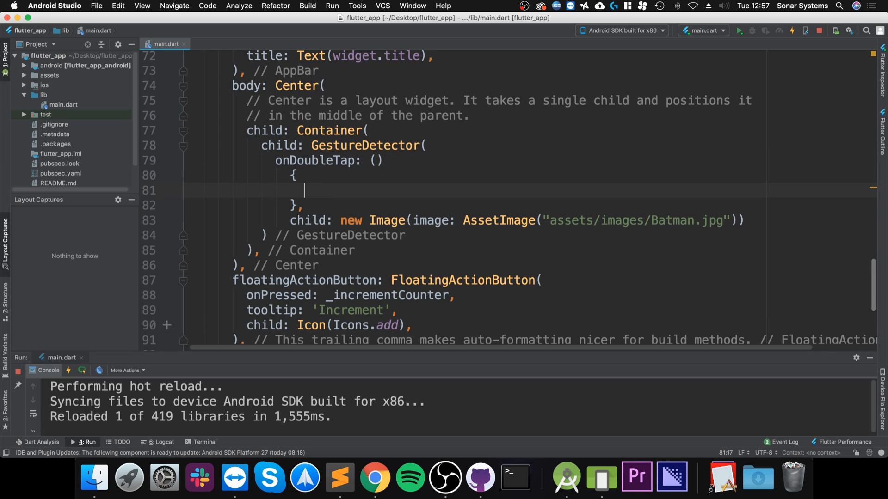
type("print(\"\");")
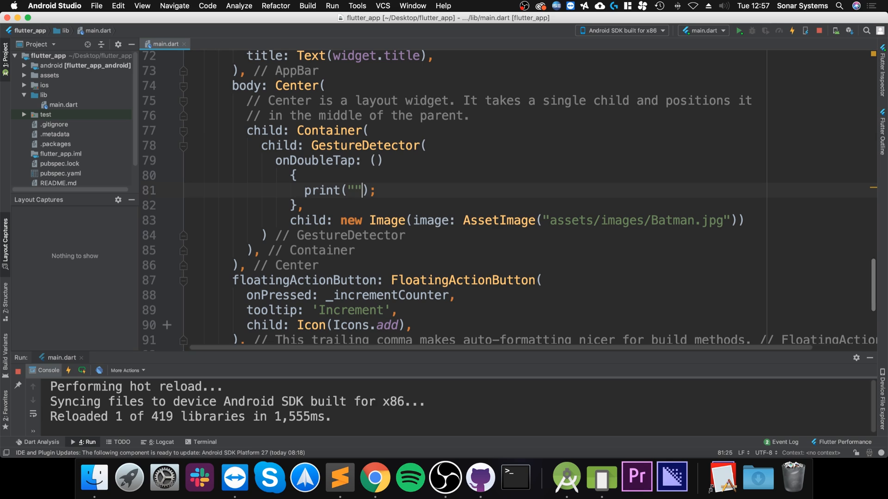
type("Do")
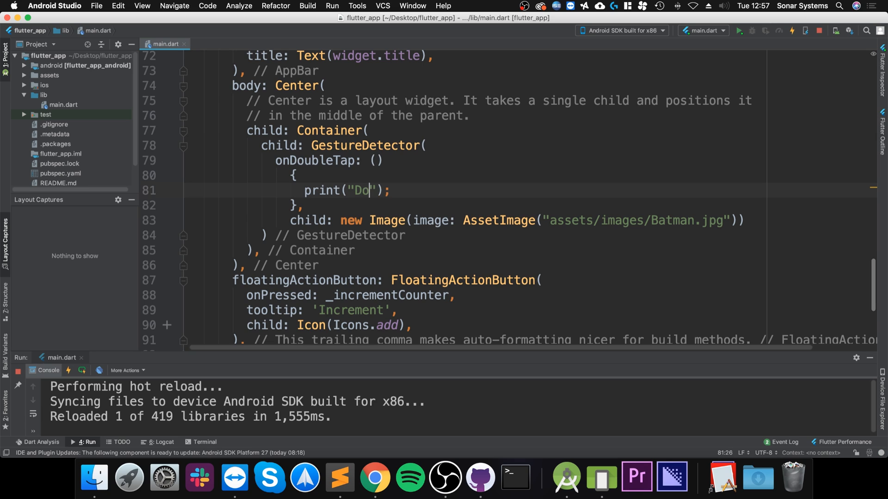
type("uble tap")
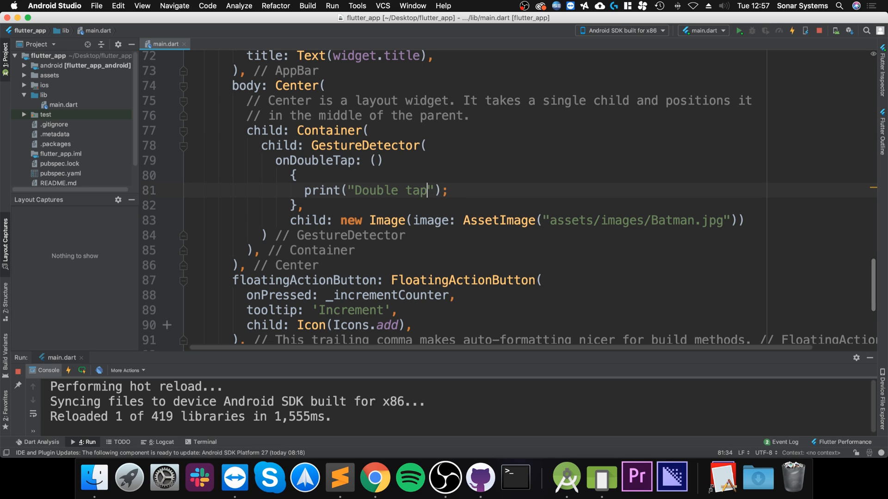
type("ped")
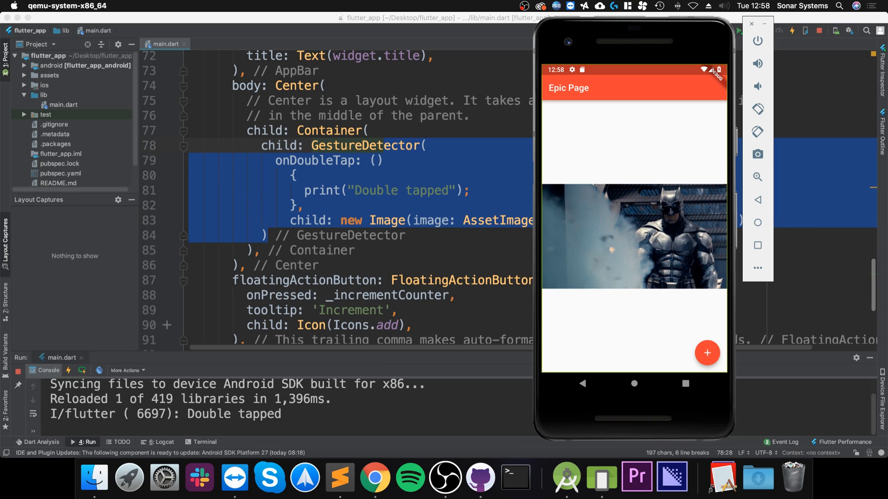
Step: Double-tap the Batman image in the emulator to log "Double tapped", then return to the editor
double_click(635, 238)
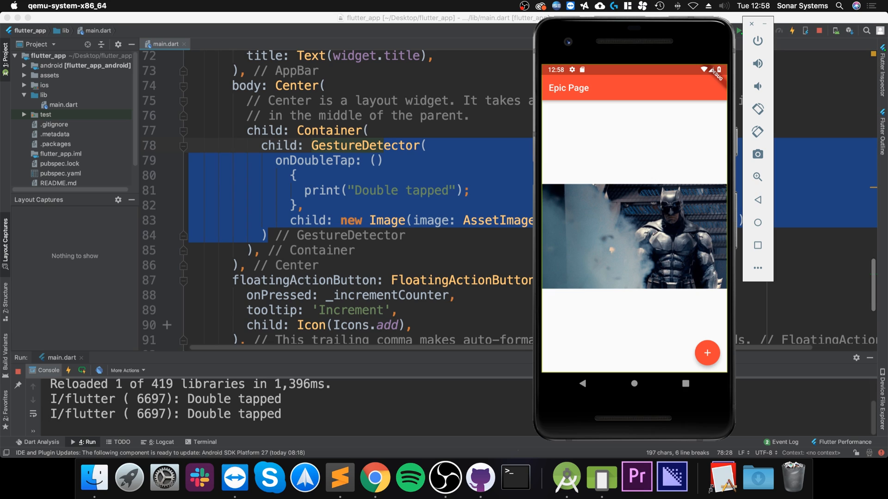
left_click(751, 23)
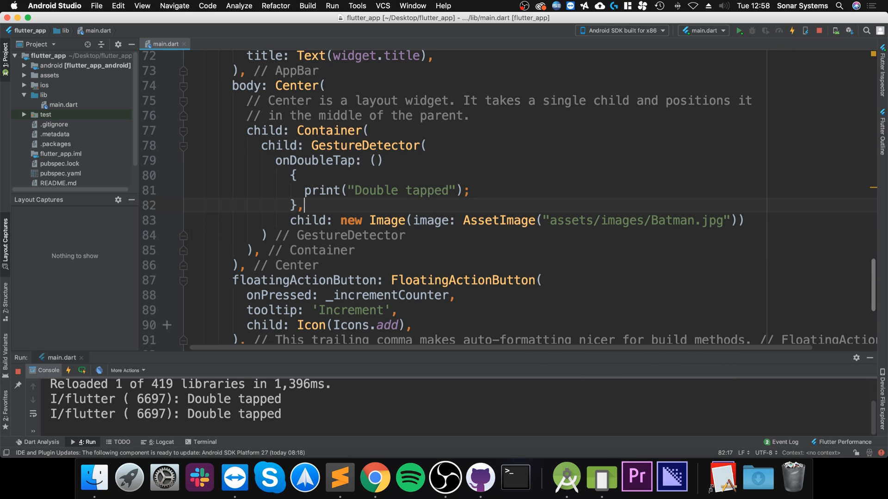